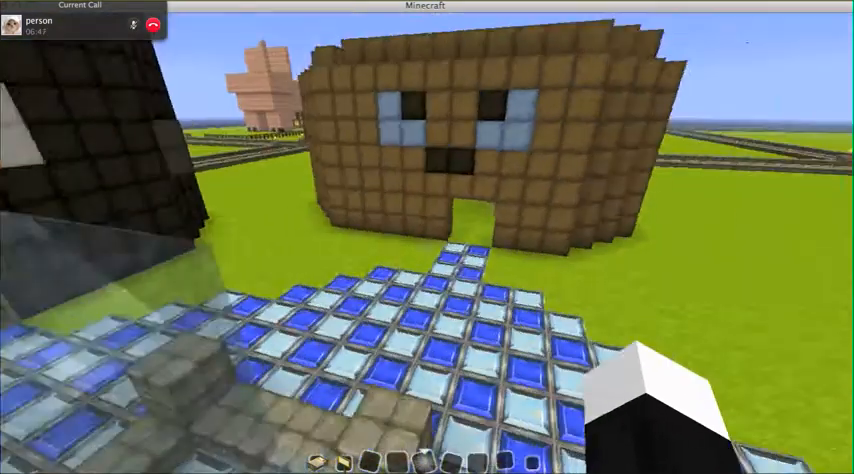
pyautogui.moveTo(427, 237)
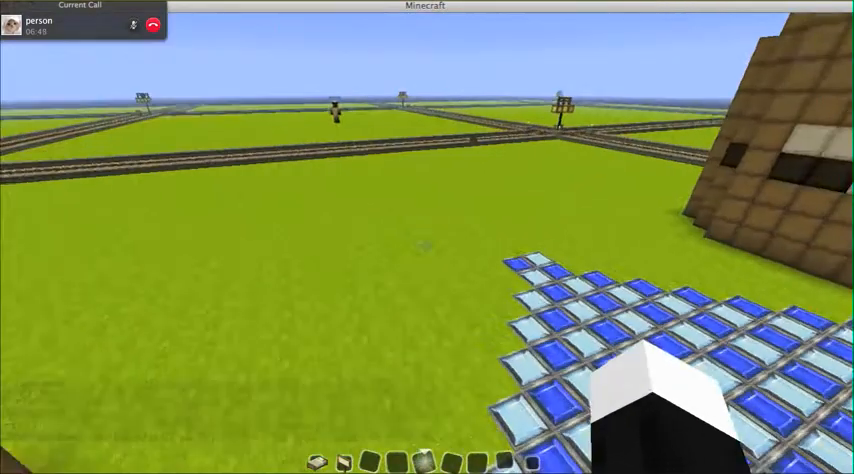
pyautogui.moveTo(427, 237)
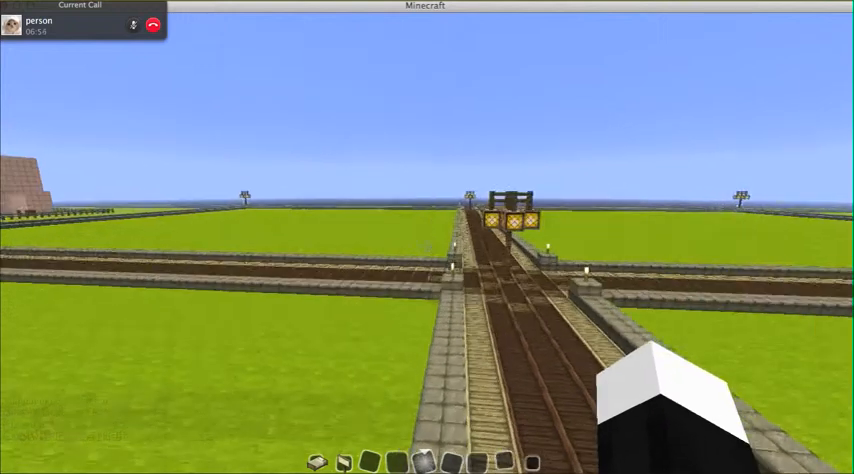
pyautogui.moveTo(427, 237)
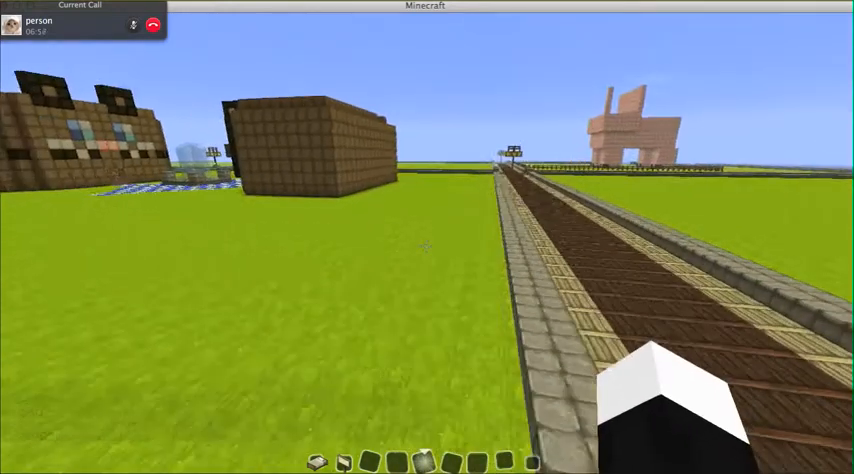
pyautogui.moveTo(427, 237)
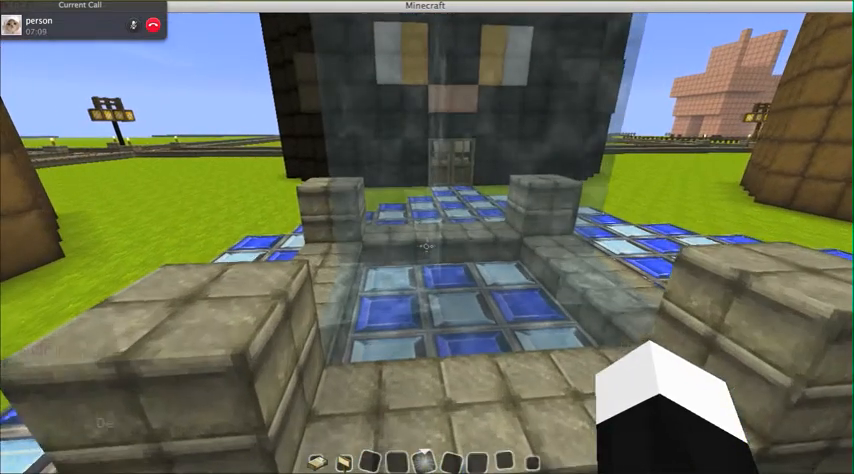
pyautogui.moveTo(427, 237)
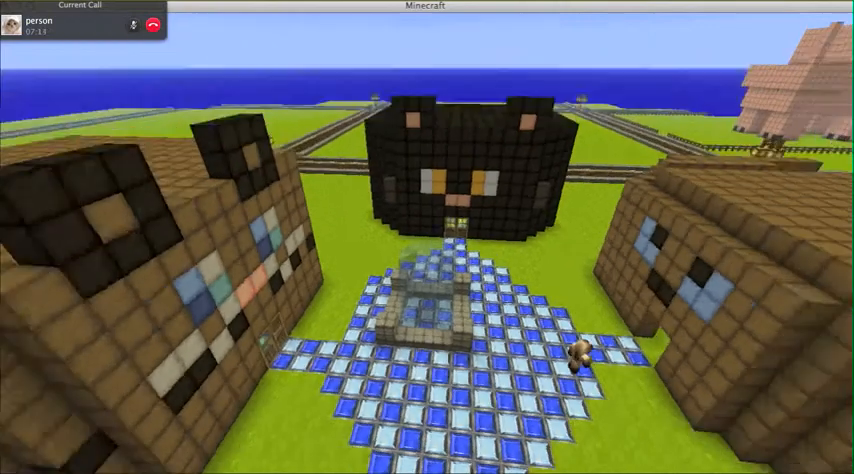
pyautogui.moveTo(427, 237)
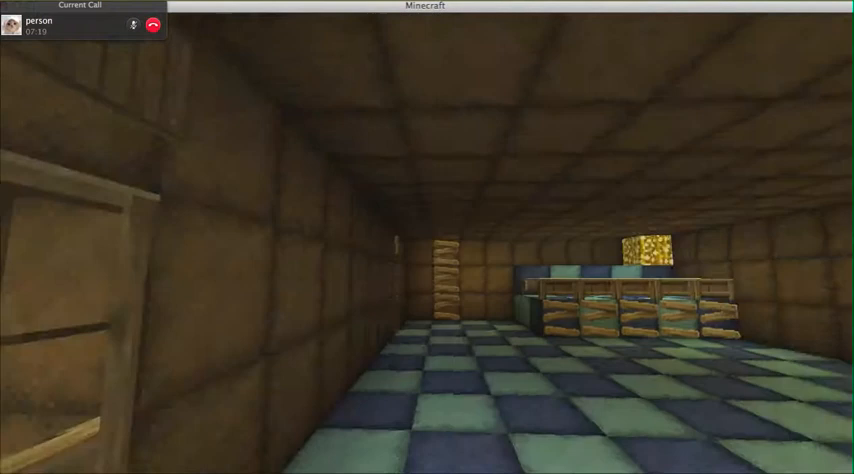
pyautogui.moveTo(427, 237)
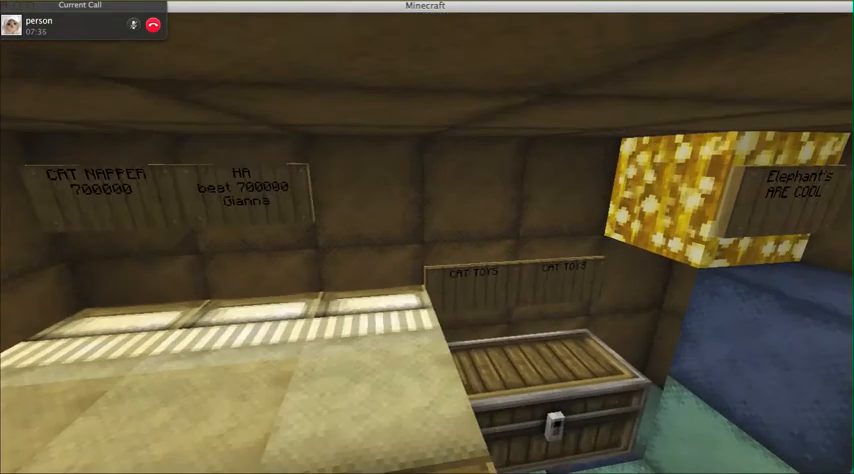
pyautogui.moveTo(427, 237)
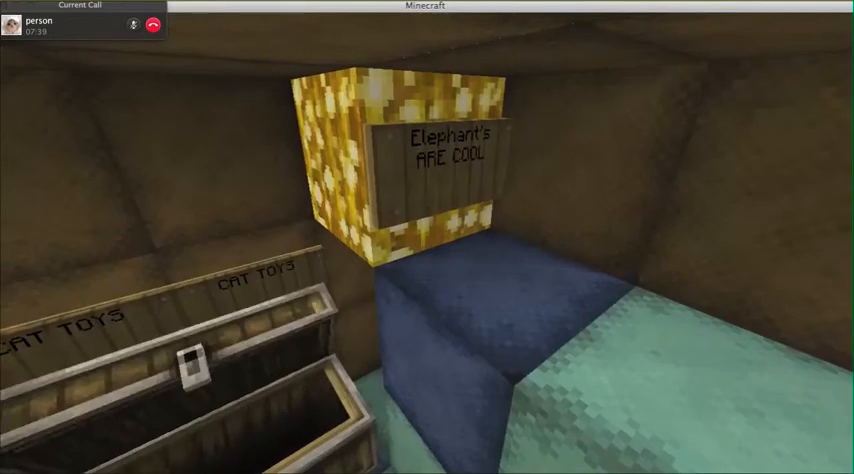
pyautogui.moveTo(427, 237)
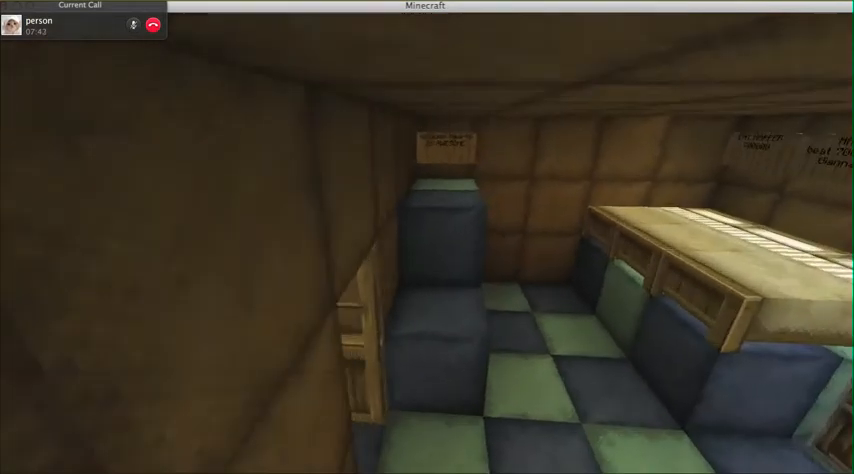
pyautogui.moveTo(427, 237)
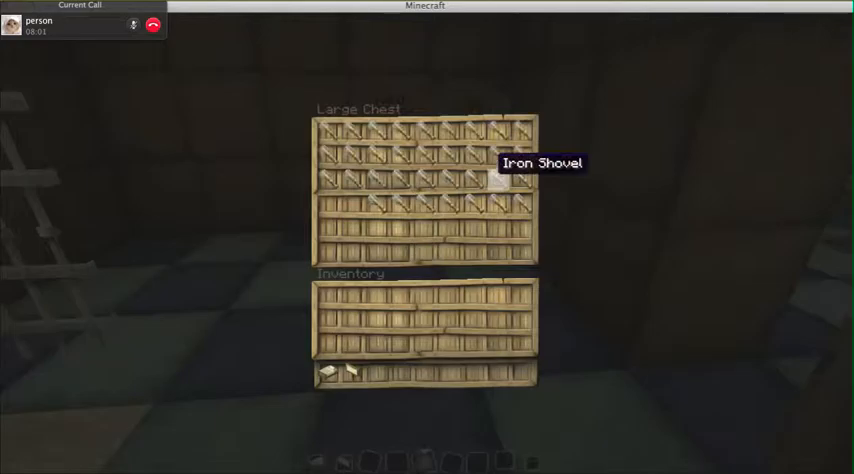
# Step: Close the large chest of iron shovels inside the checkered-floor cat house
pyautogui.press('Escape')
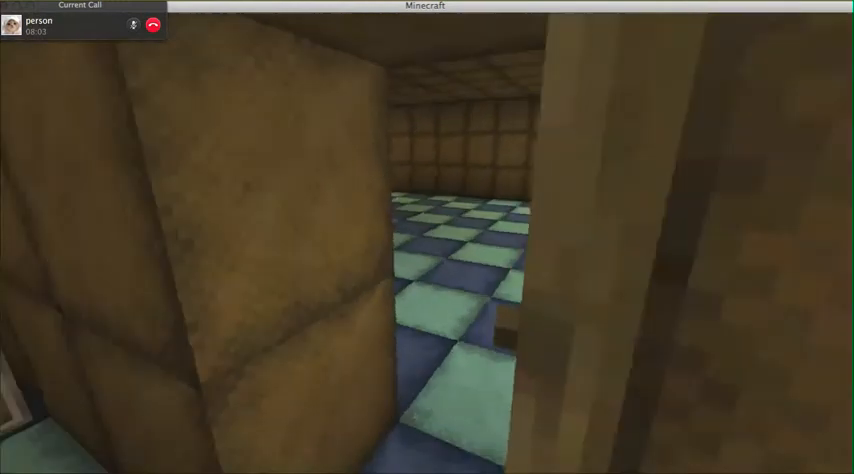
pyautogui.moveTo(427, 237)
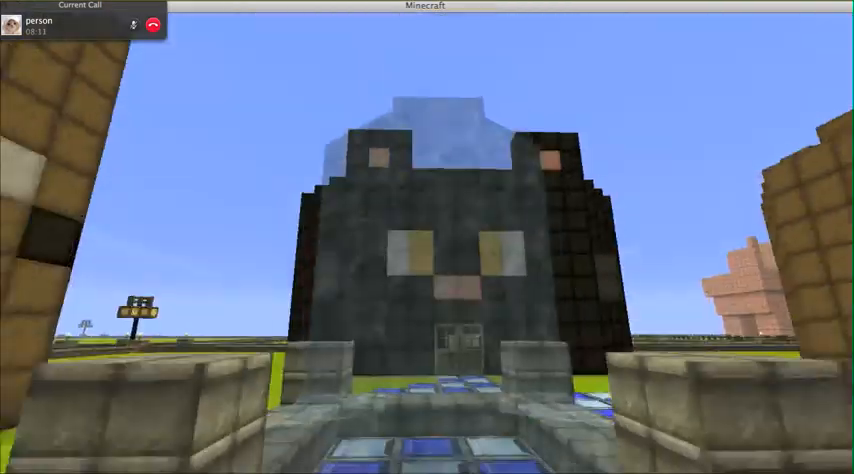
pyautogui.moveTo(427, 237)
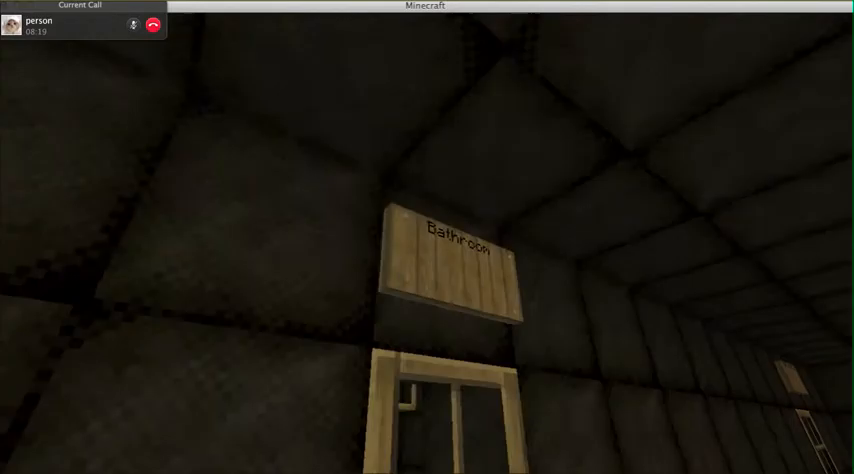
pyautogui.moveTo(427, 237)
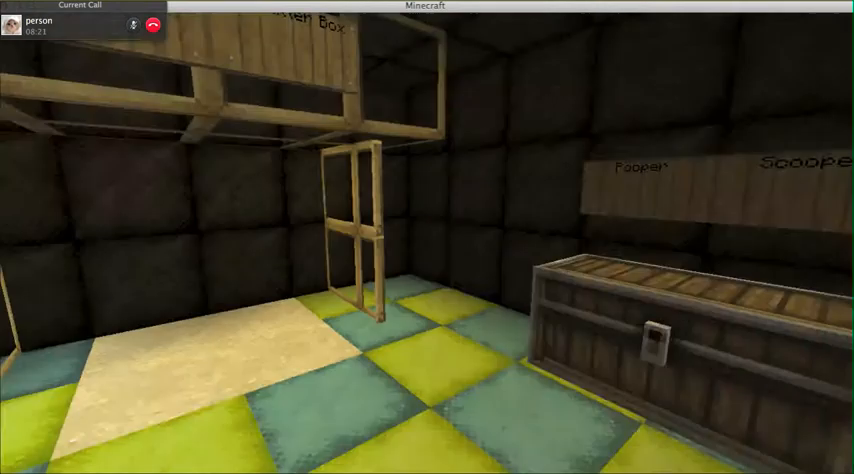
pyautogui.moveTo(427, 237)
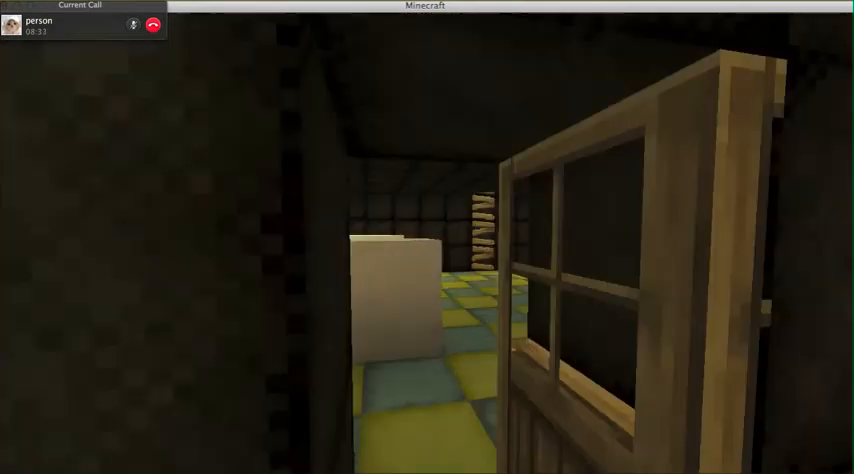
pyautogui.moveTo(427, 237)
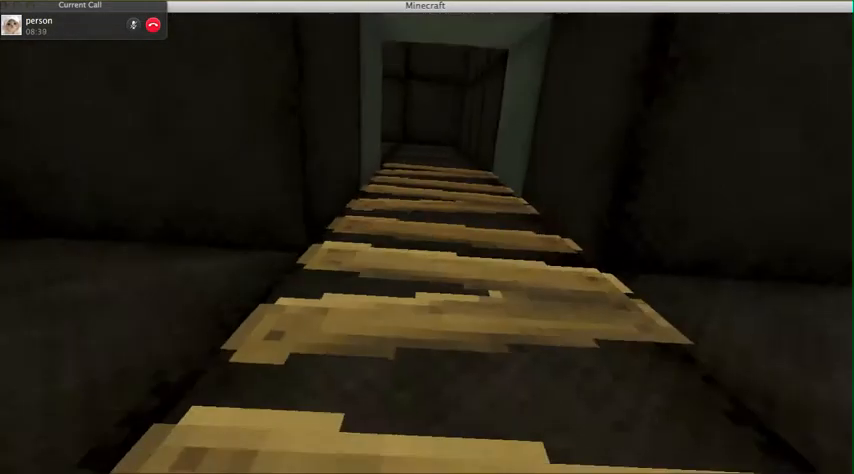
pyautogui.moveTo(427, 237)
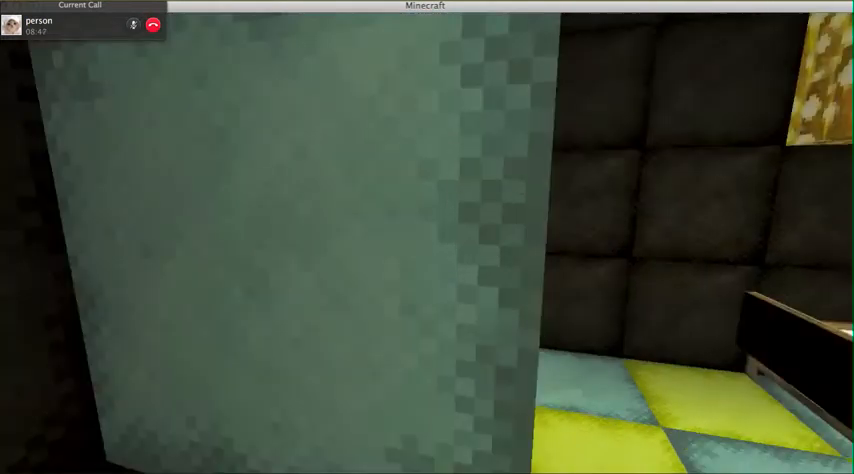
pyautogui.moveTo(427, 237)
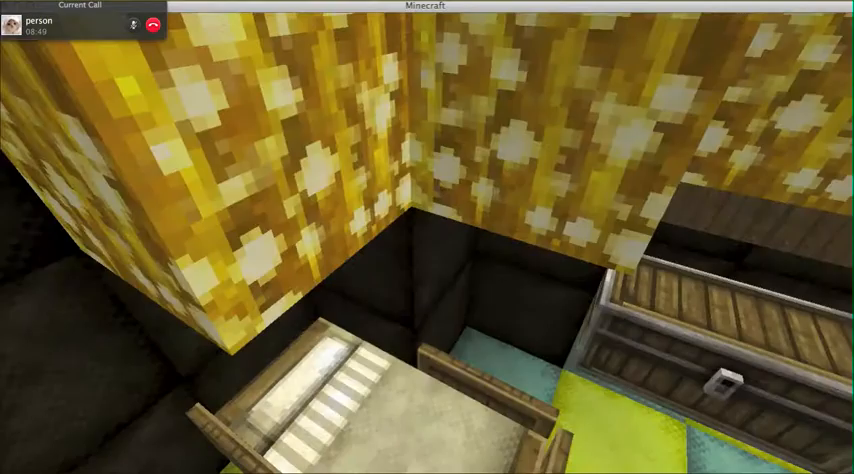
pyautogui.moveTo(427, 278)
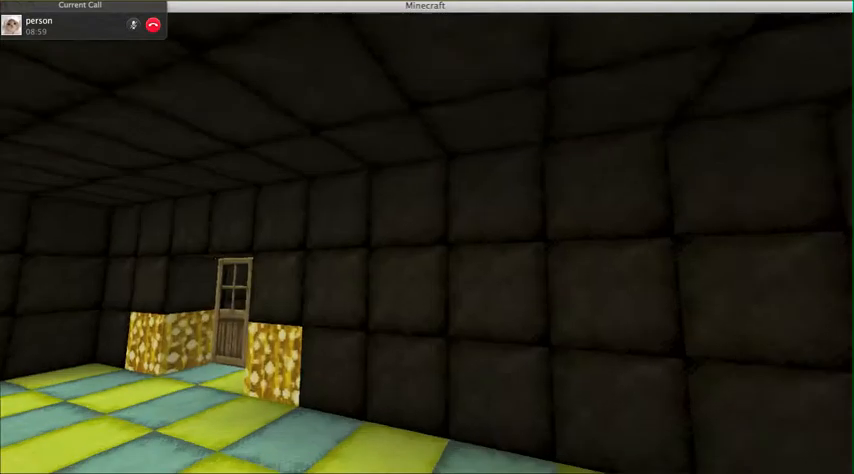
pyautogui.moveTo(427, 237)
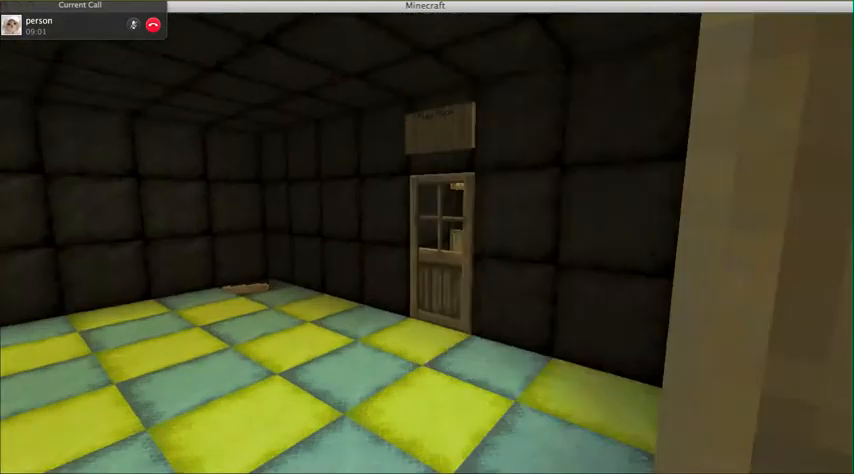
pyautogui.moveTo(427, 237)
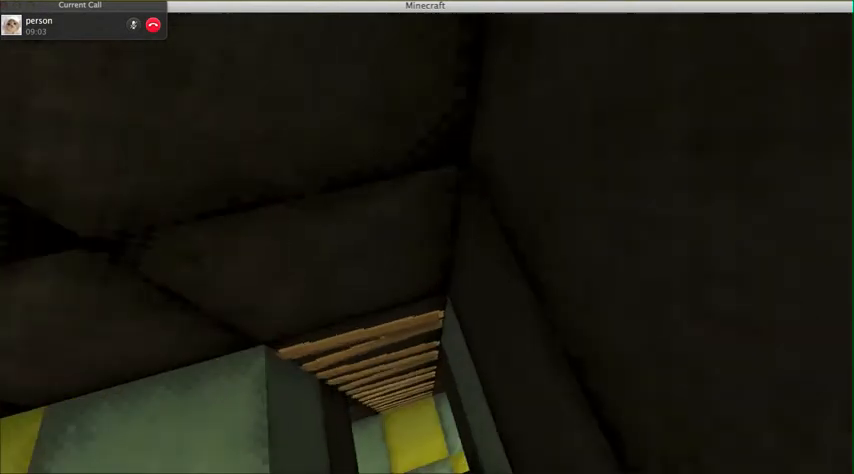
pyautogui.moveTo(427, 237)
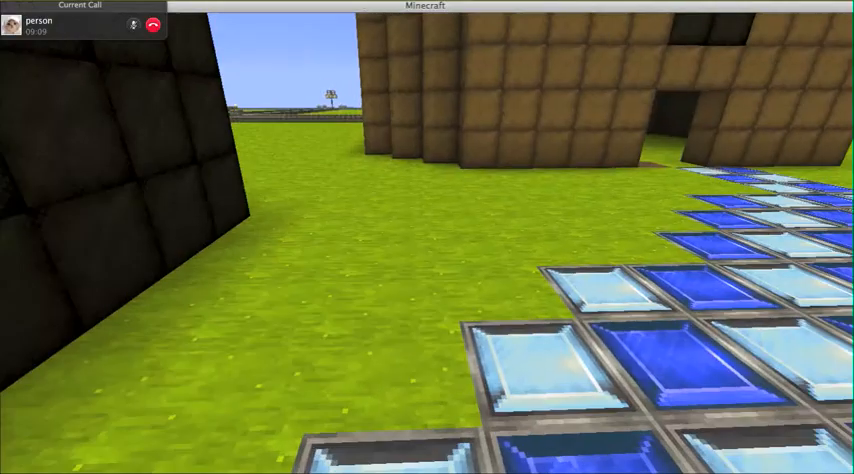
pyautogui.moveTo(427, 237)
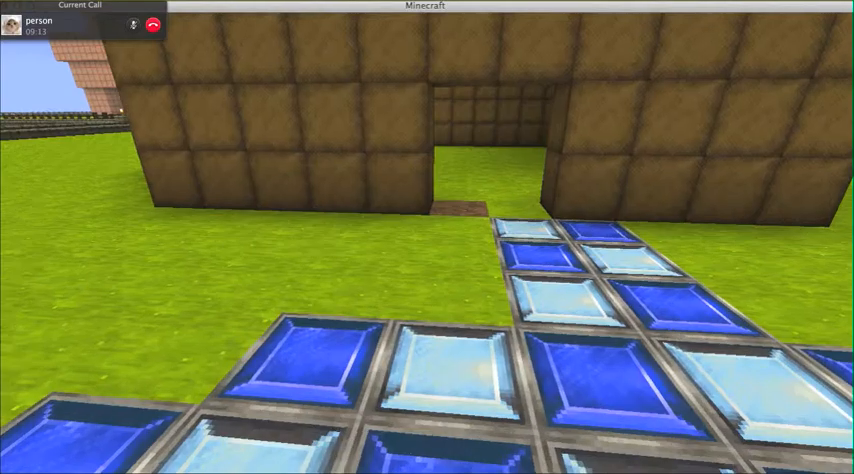
pyautogui.moveTo(427, 237)
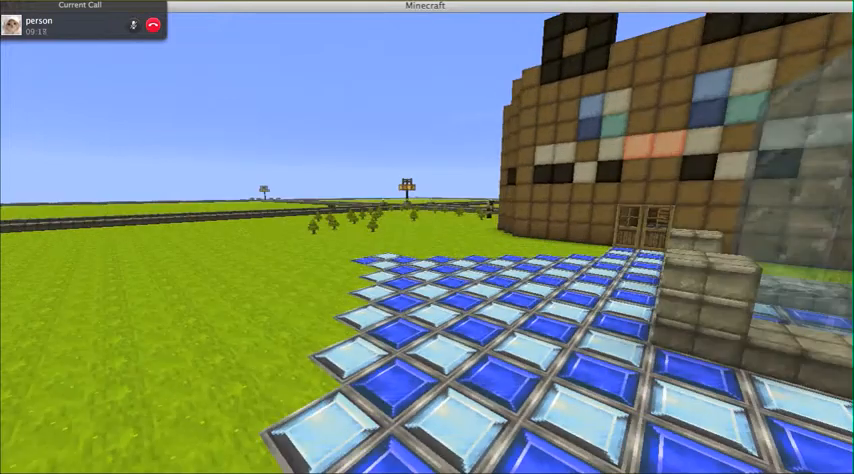
pyautogui.moveTo(427, 237)
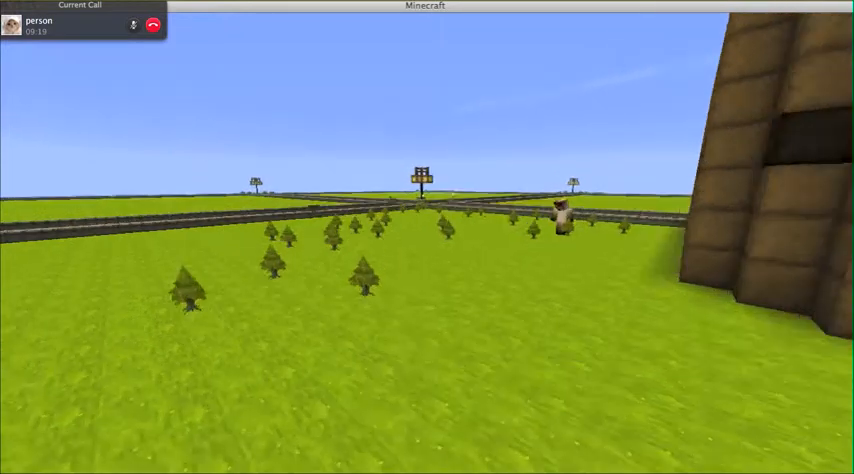
pyautogui.press('e')
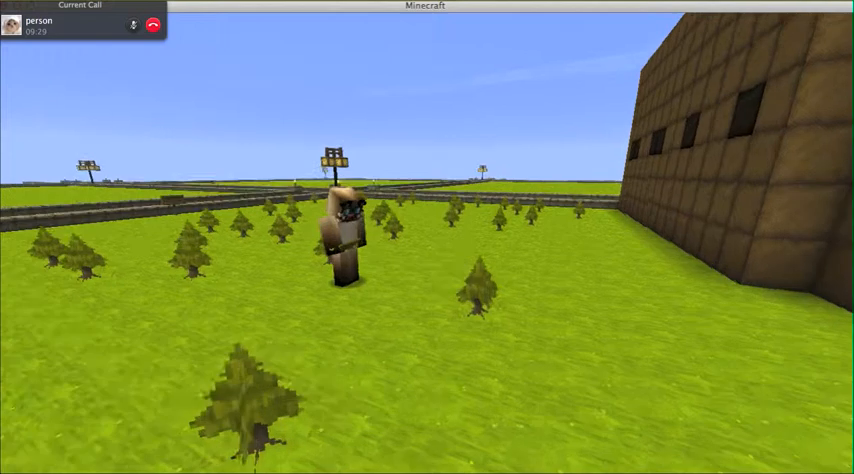
pyautogui.moveTo(427, 237)
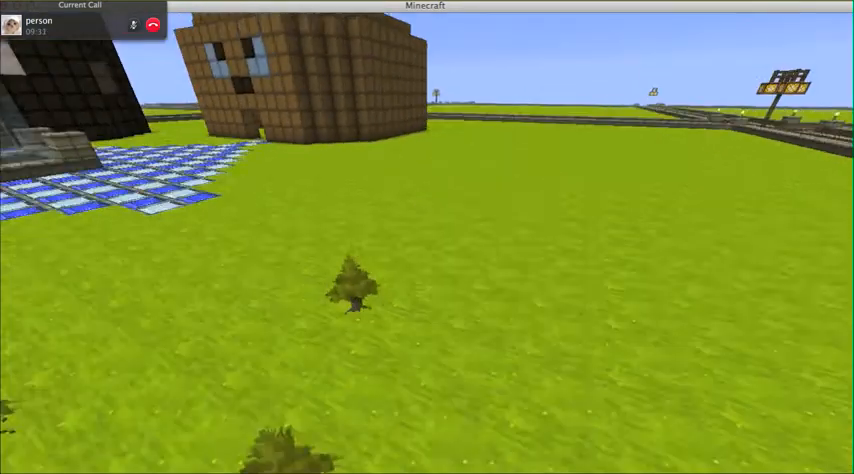
pyautogui.moveTo(427, 237)
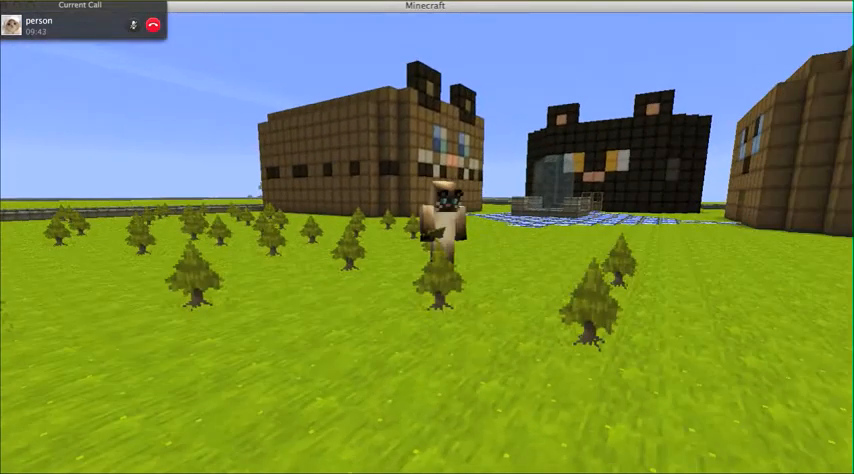
# Step: Bring up the creative inventory on building blocks to choose path blocks
pyautogui.press('e')
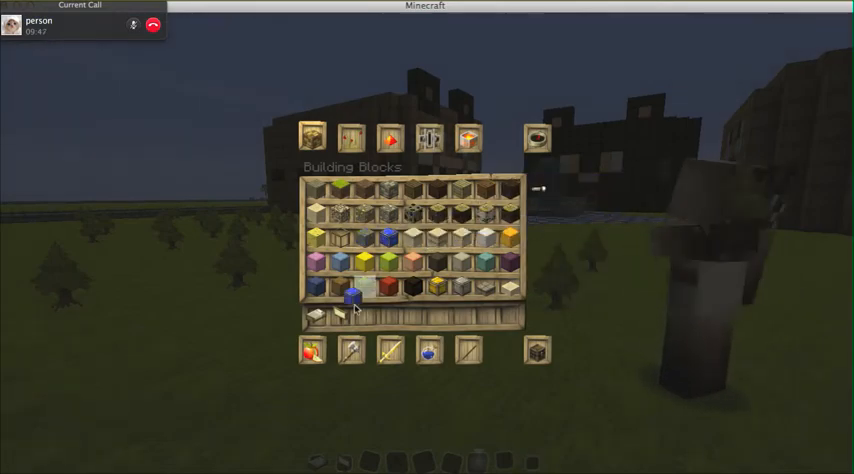
pyautogui.moveTo(408, 280)
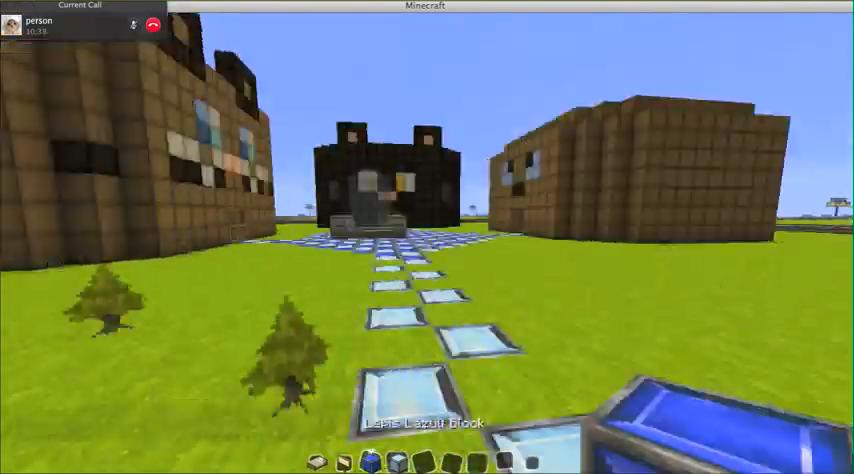
pyautogui.moveTo(427, 237)
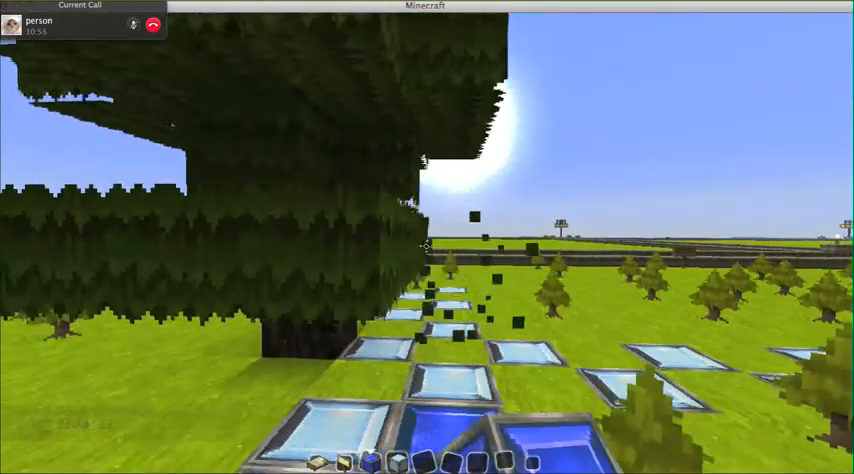
pyautogui.moveTo(427, 237)
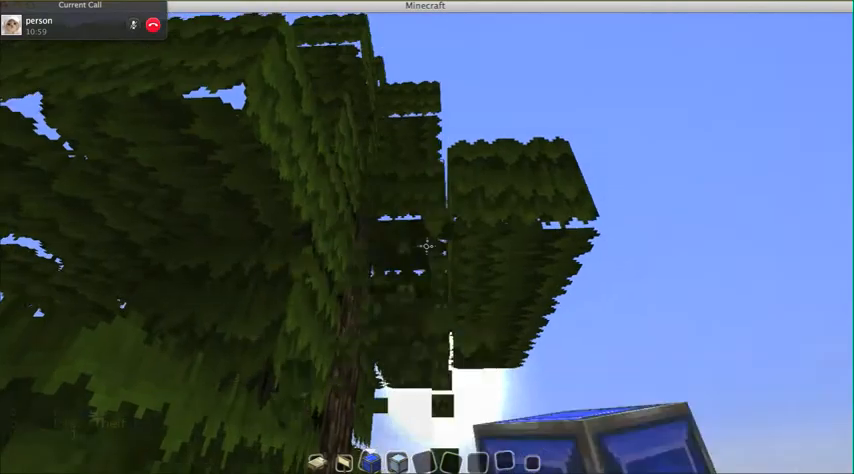
pyautogui.moveTo(427, 240)
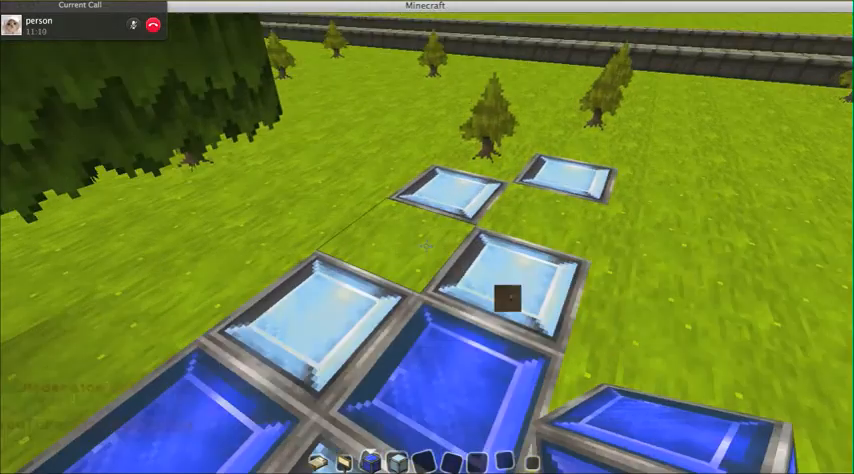
pyautogui.moveTo(427, 237)
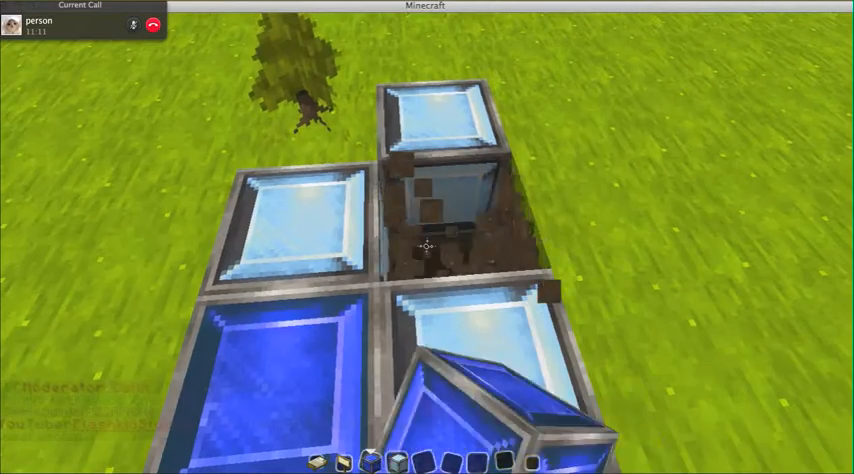
pyautogui.moveTo(427, 240)
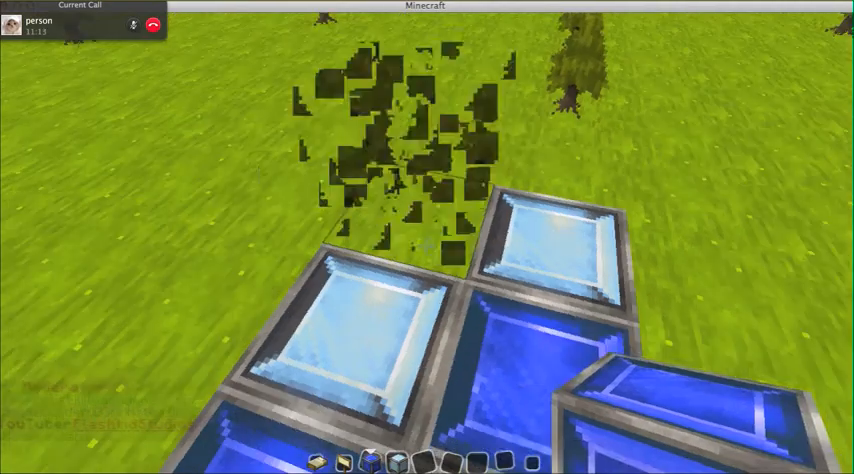
pyautogui.moveTo(427, 237)
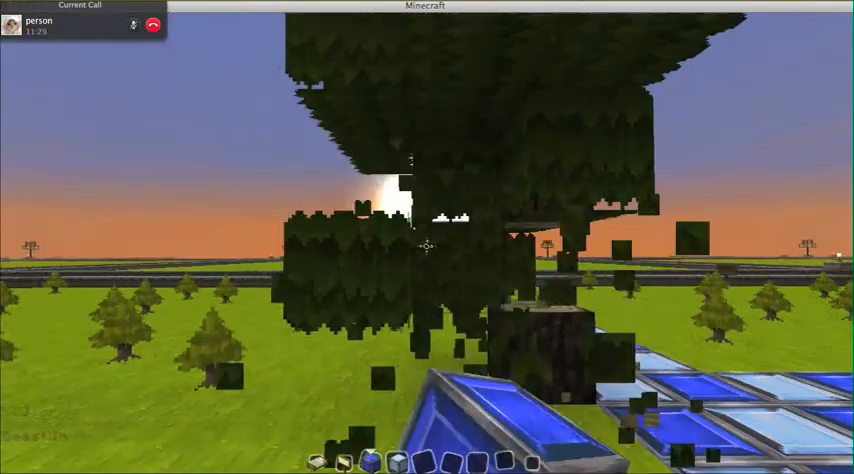
pyautogui.moveTo(427, 237)
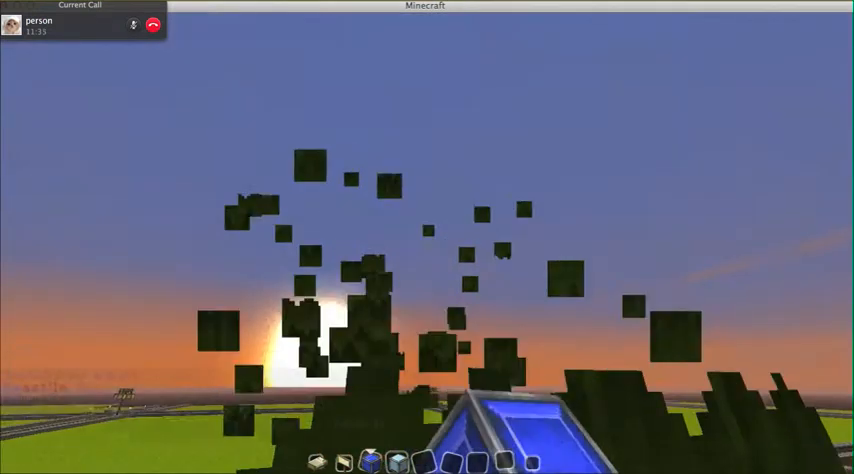
pyautogui.moveTo(427, 237)
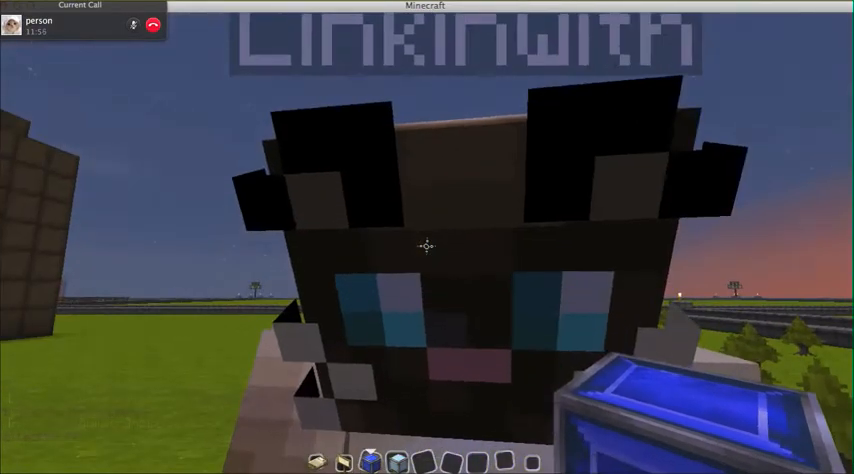
pyautogui.moveTo(427, 237)
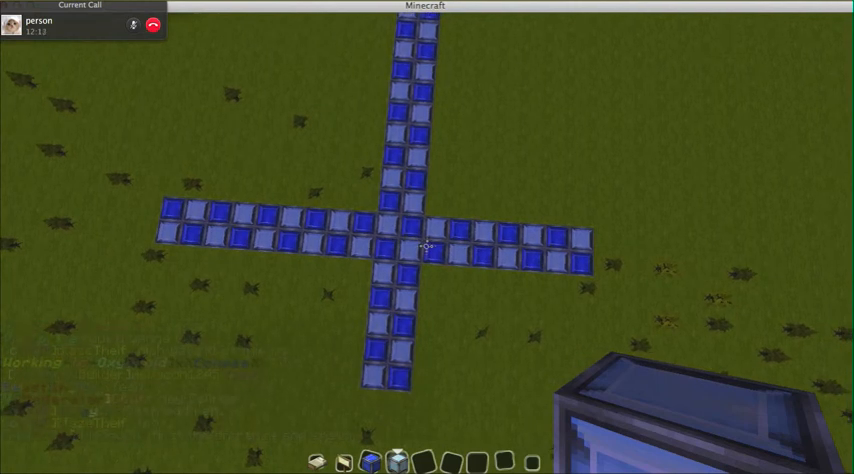
pyautogui.moveTo(427, 247)
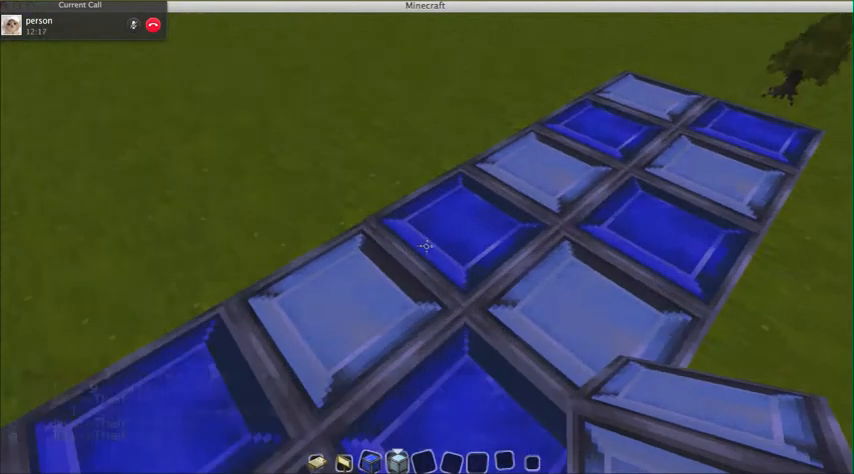
pyautogui.moveTo(427, 237)
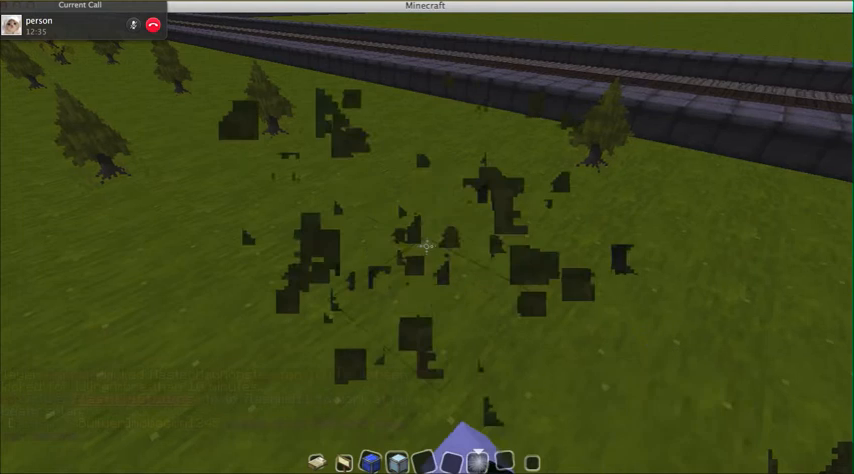
pyautogui.moveTo(427, 247)
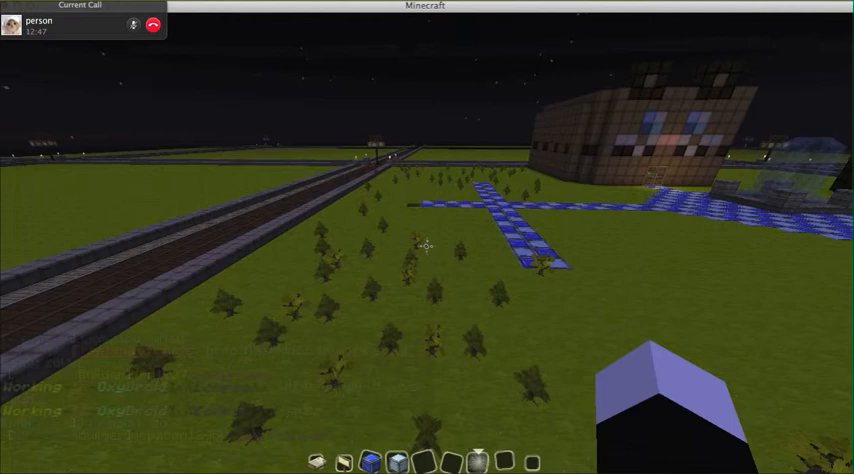
# Step: Bring up the creative inventory at nightfall to look for more items
pyautogui.press('e')
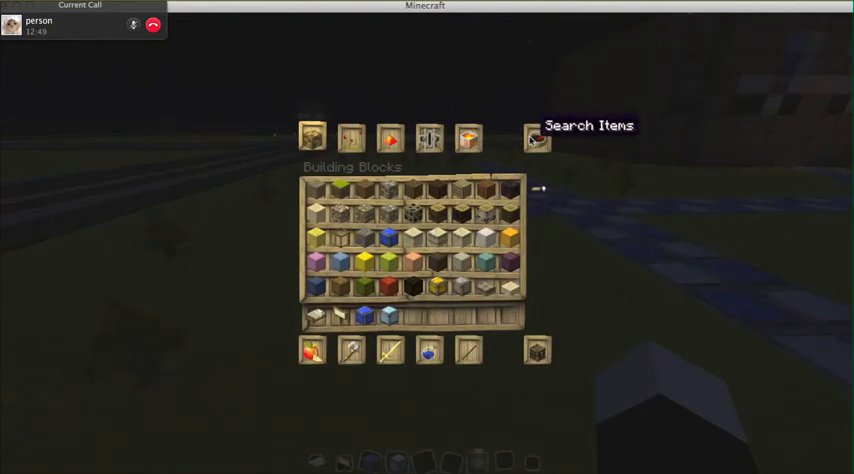
# Step: Search the creative inventory for 'bo' and return to the lawn holding the item
pyautogui.write('bo')
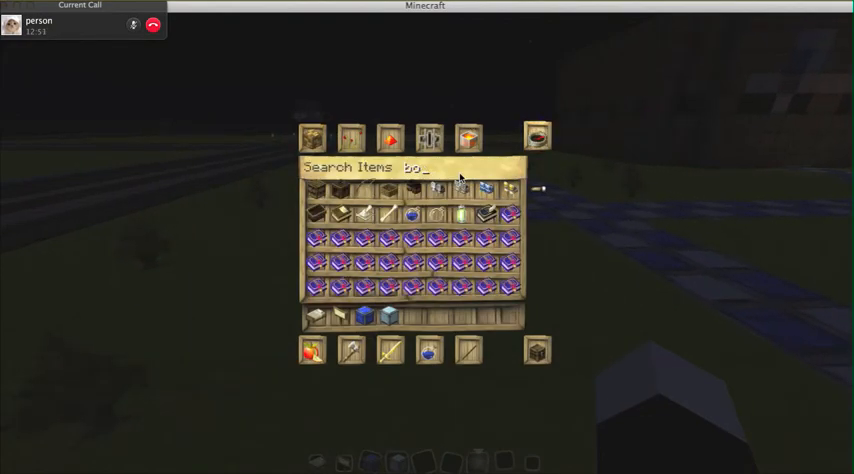
pyautogui.press('Escape')
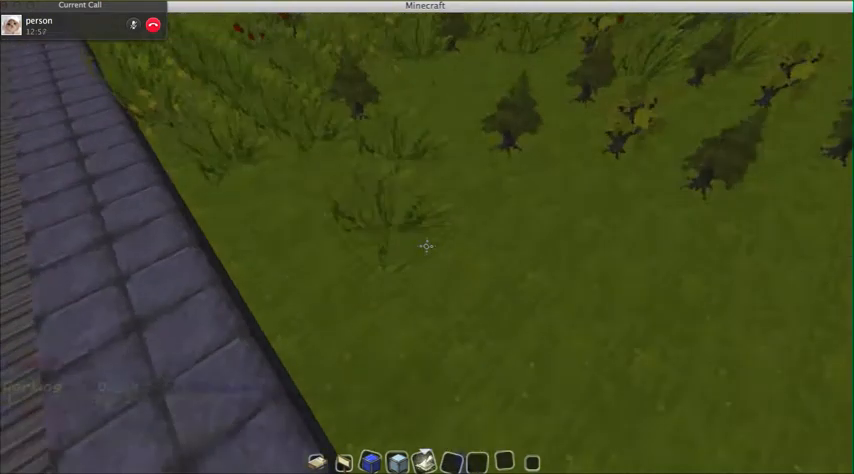
pyautogui.moveTo(427, 247)
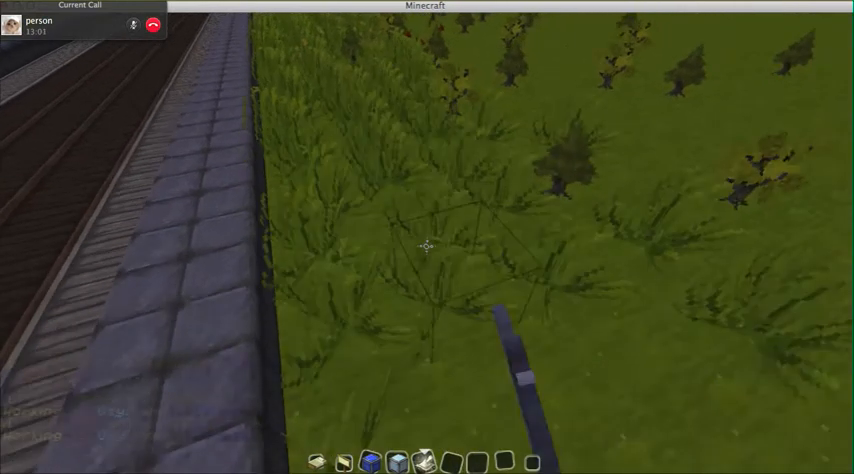
pyautogui.moveTo(427, 247)
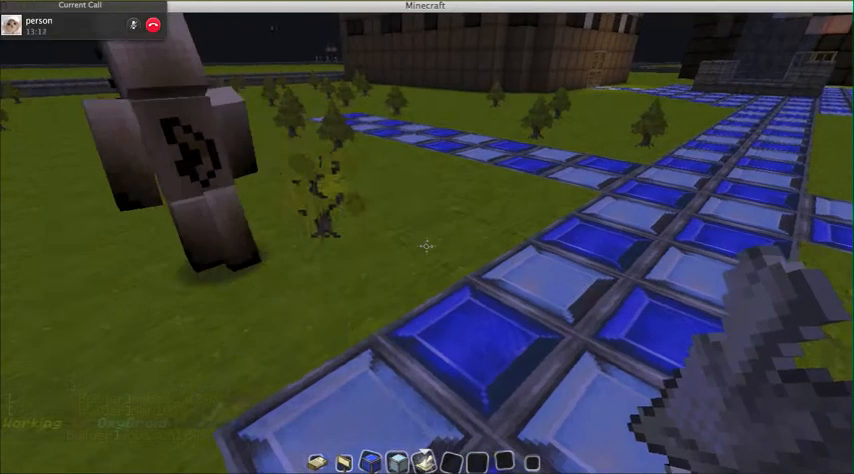
pyautogui.moveTo(427, 247)
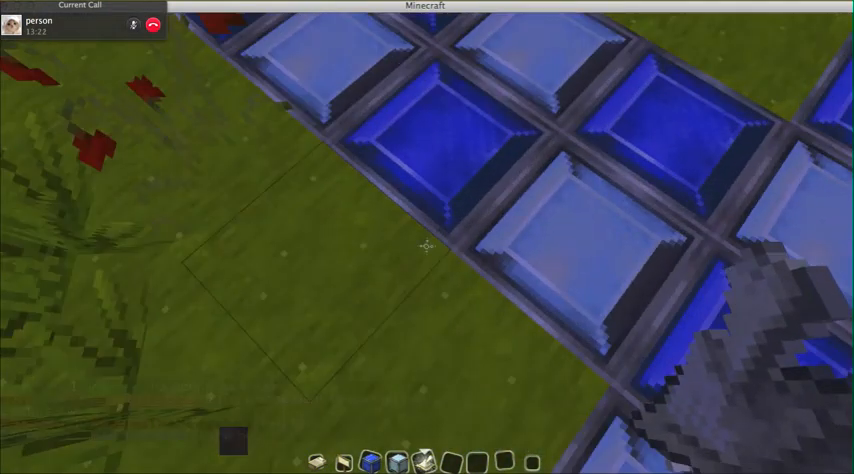
# Step: Briefly view the creative item inventory, then return to the park
pyautogui.press('e')
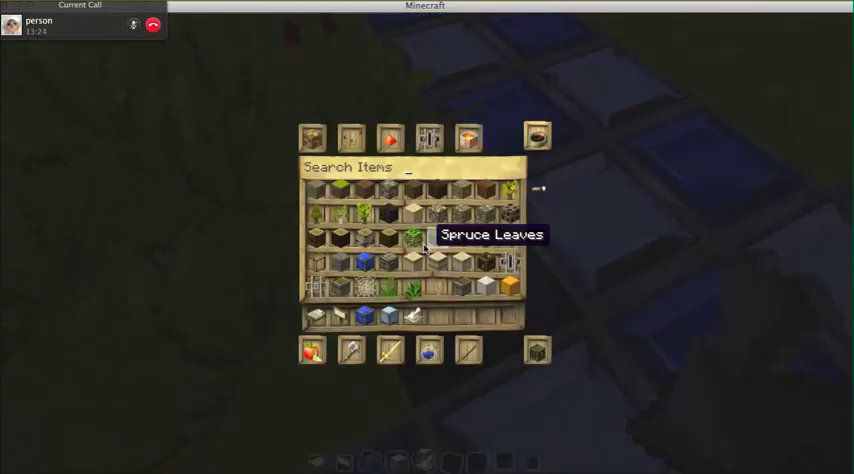
pyautogui.press('Escape')
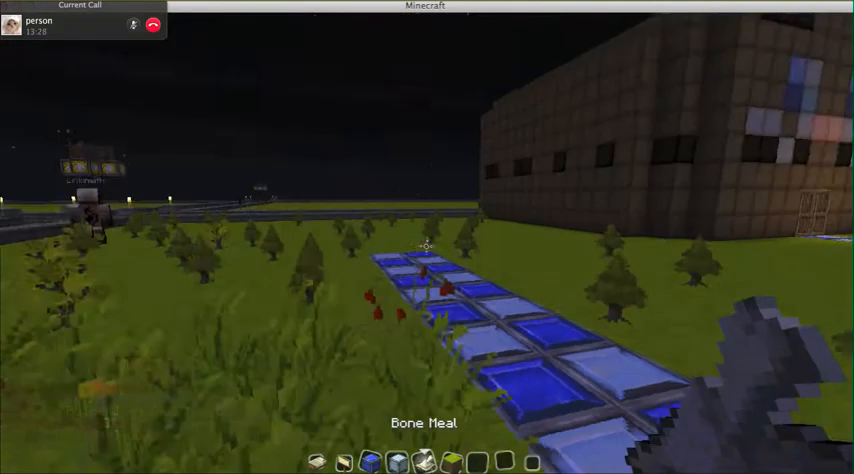
pyautogui.moveTo(427, 240)
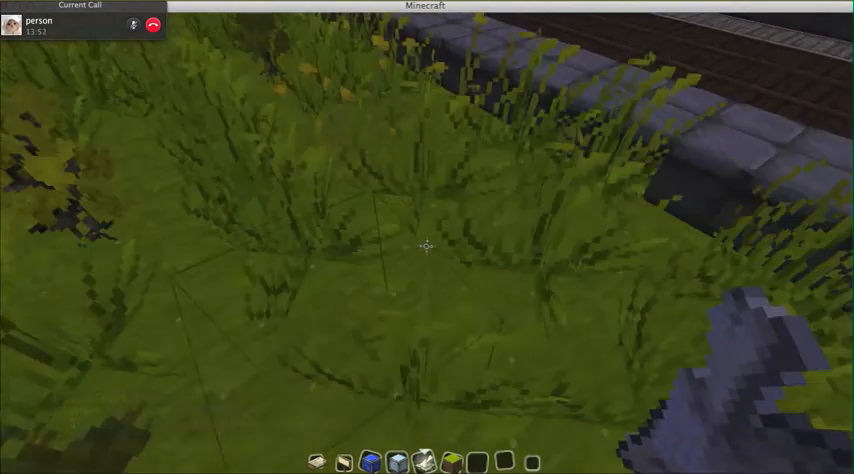
pyautogui.moveTo(427, 247)
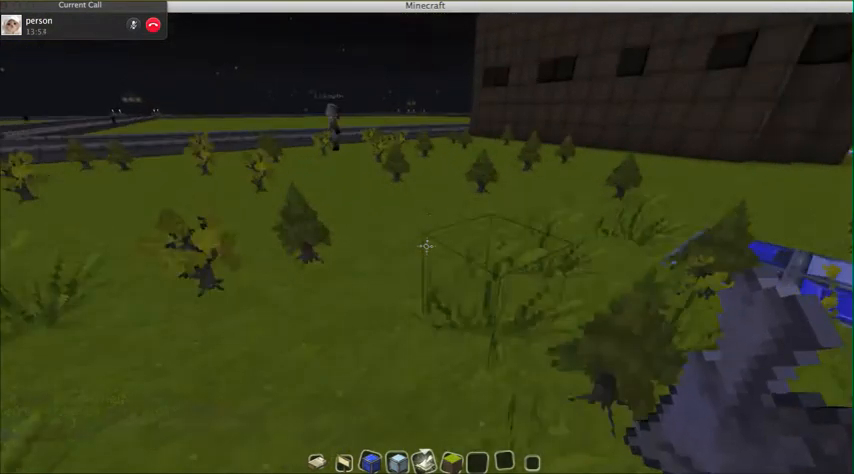
pyautogui.moveTo(427, 240)
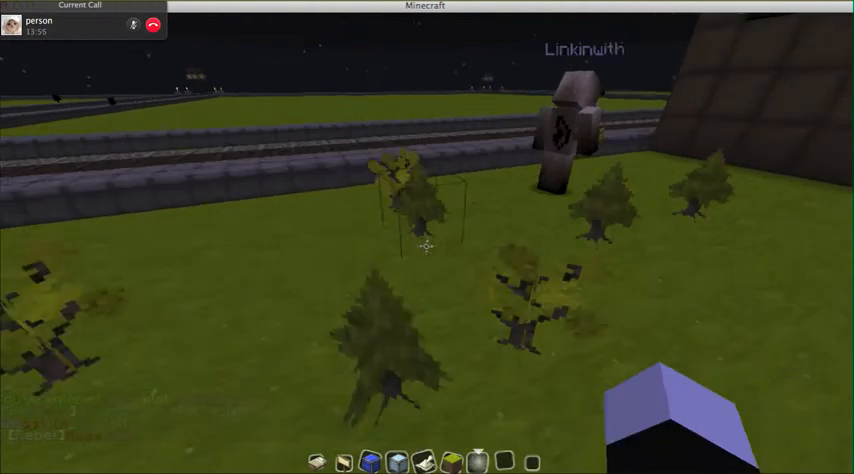
pyautogui.moveTo(427, 247)
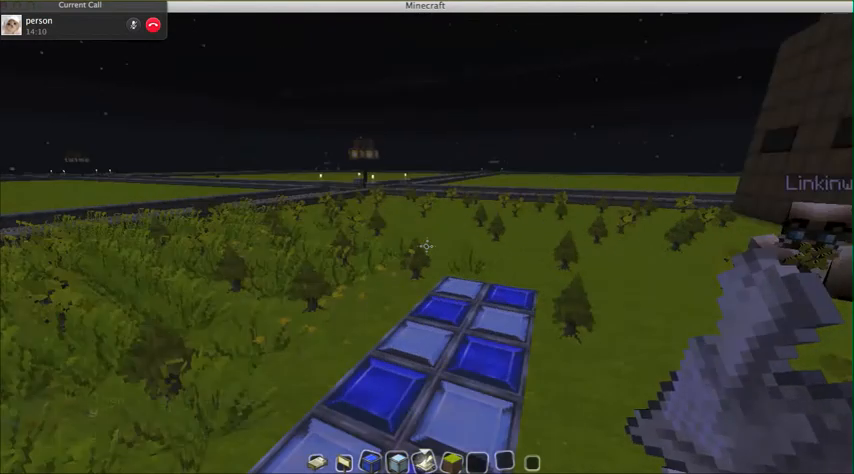
pyautogui.moveTo(427, 247)
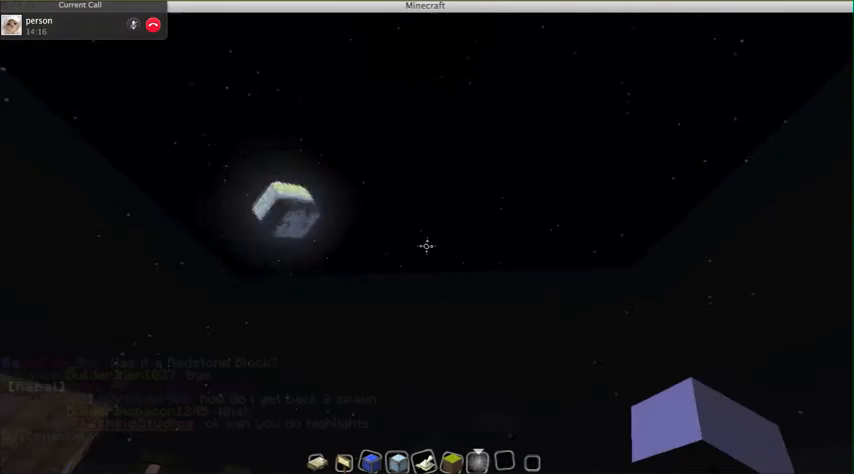
pyautogui.moveTo(427, 247)
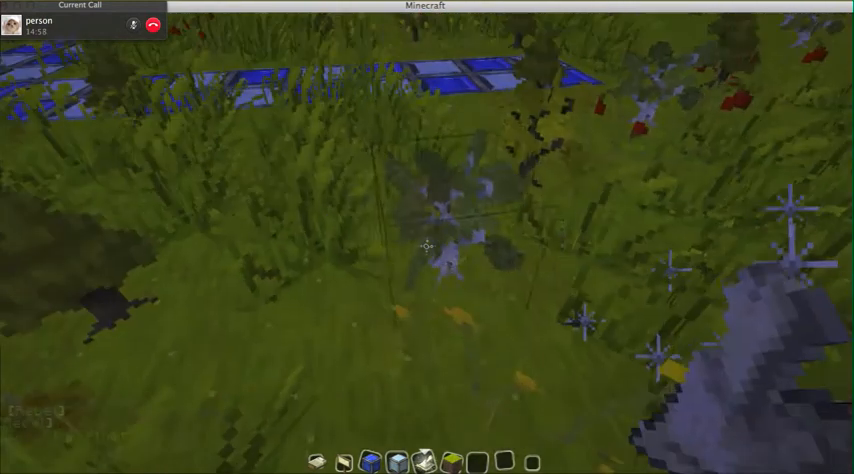
pyautogui.moveTo(427, 237)
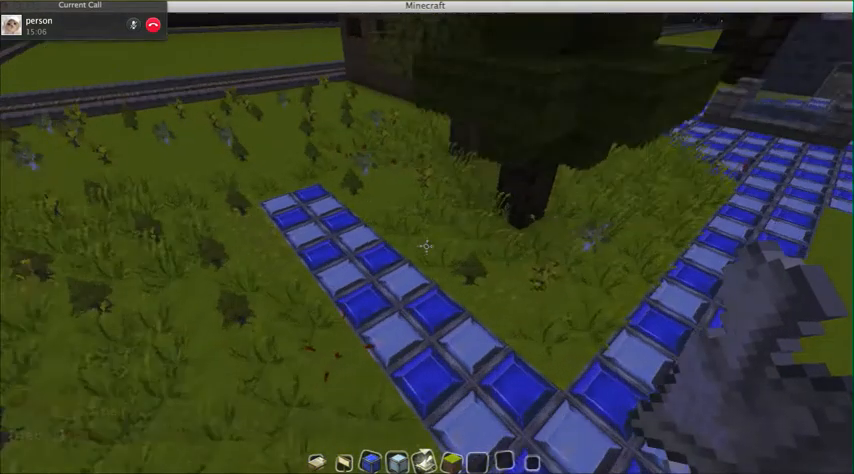
pyautogui.moveTo(427, 240)
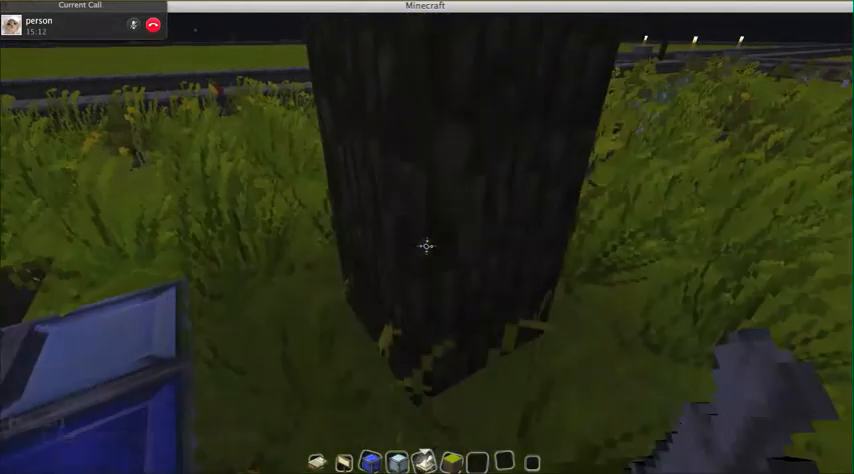
pyautogui.moveTo(427, 247)
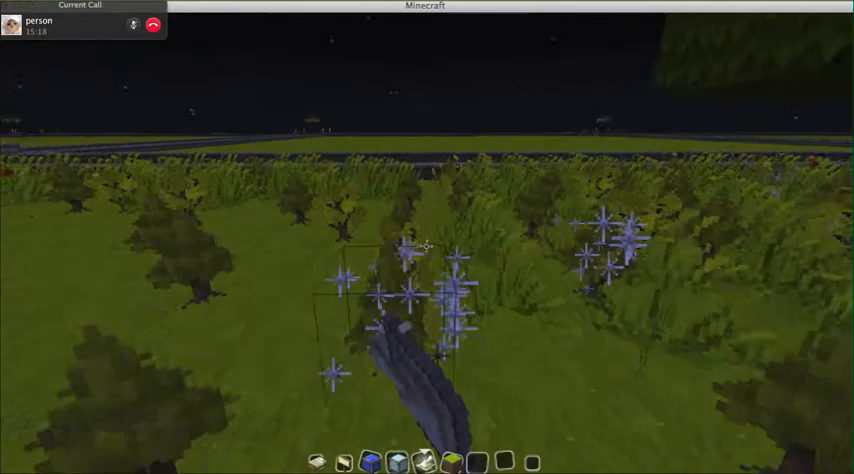
pyautogui.moveTo(427, 237)
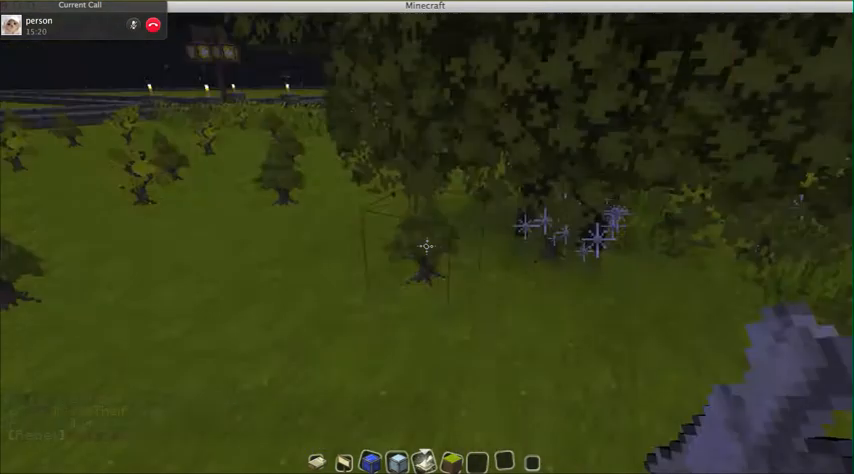
pyautogui.moveTo(427, 247)
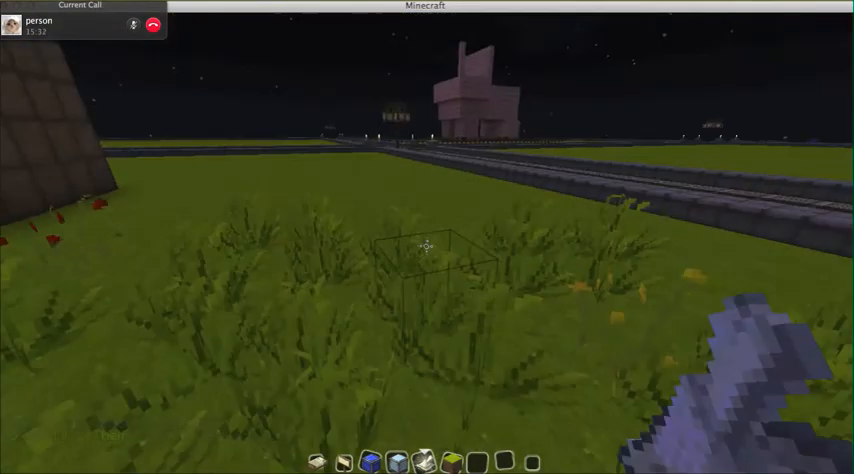
pyautogui.moveTo(427, 237)
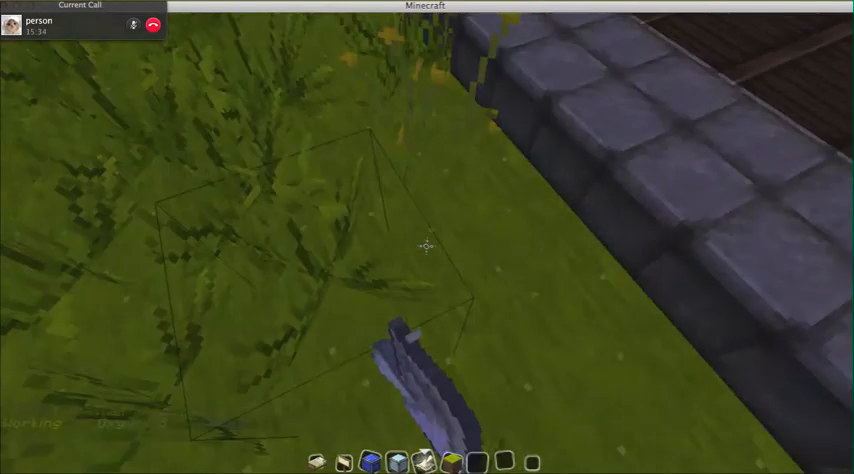
pyautogui.moveTo(427, 245)
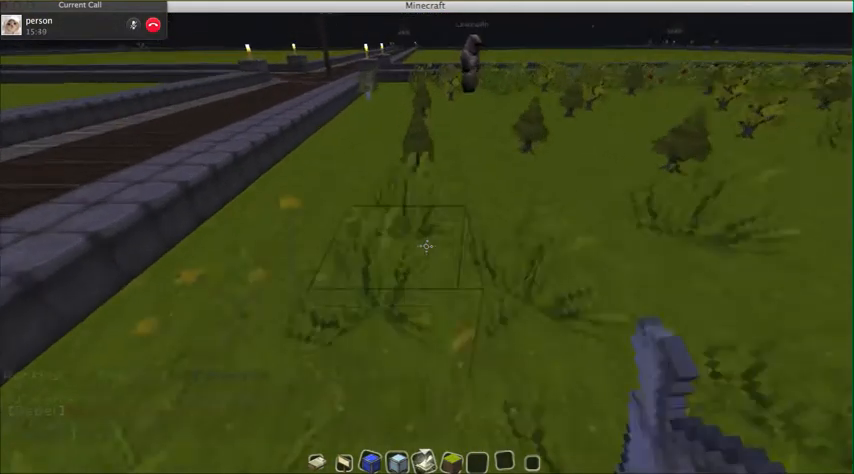
pyautogui.moveTo(427, 247)
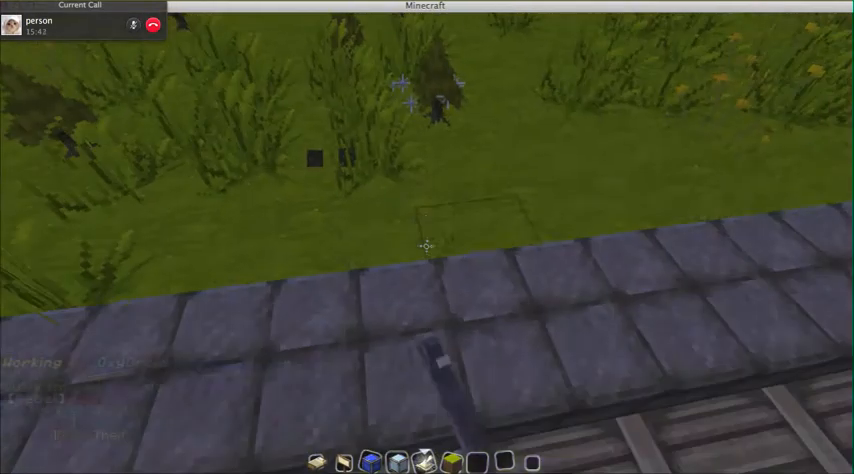
# Step: Show the creative item inventory and its search over the sapling-filled park
pyautogui.press('e')
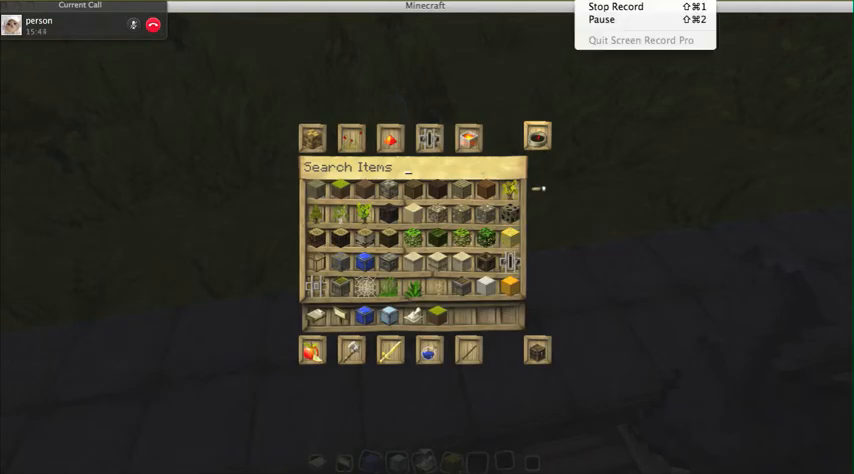
pyautogui.moveTo(615, 7)
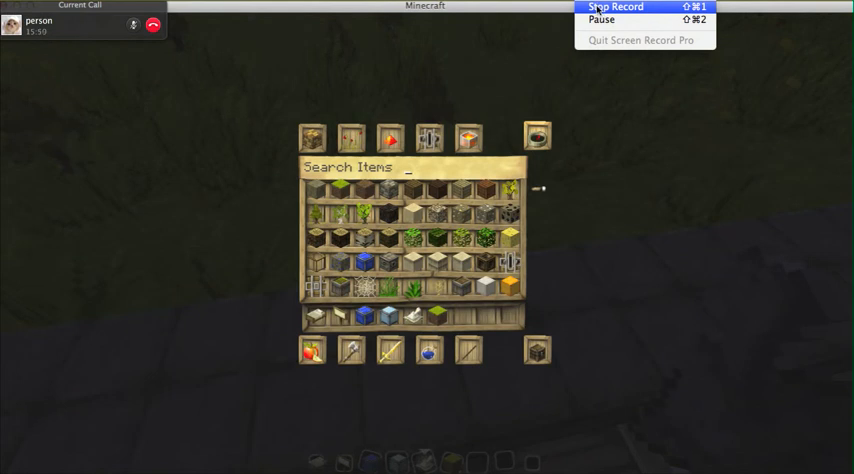
pyautogui.moveTo(601, 19)
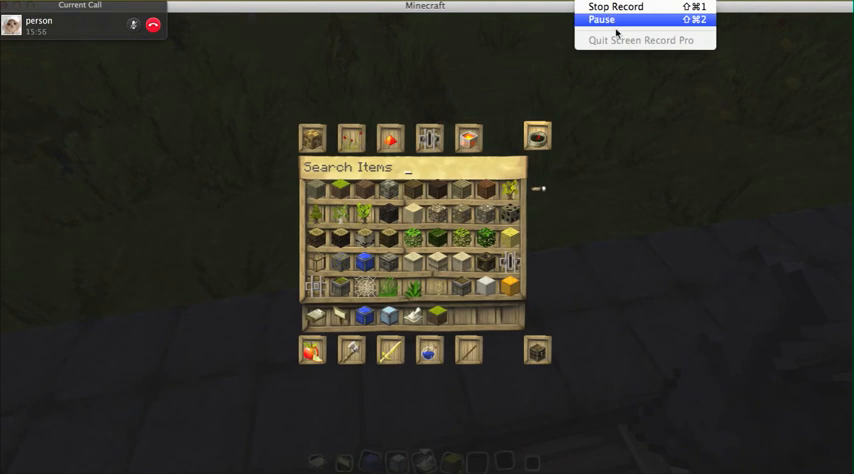
pyautogui.moveTo(615, 10)
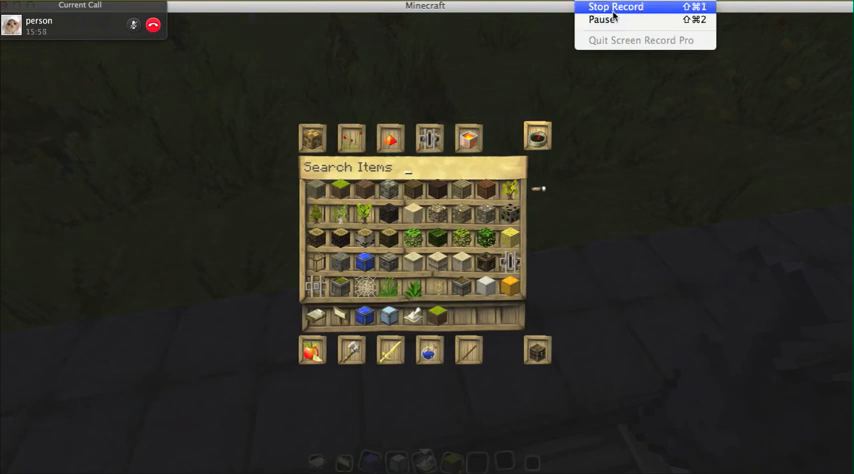